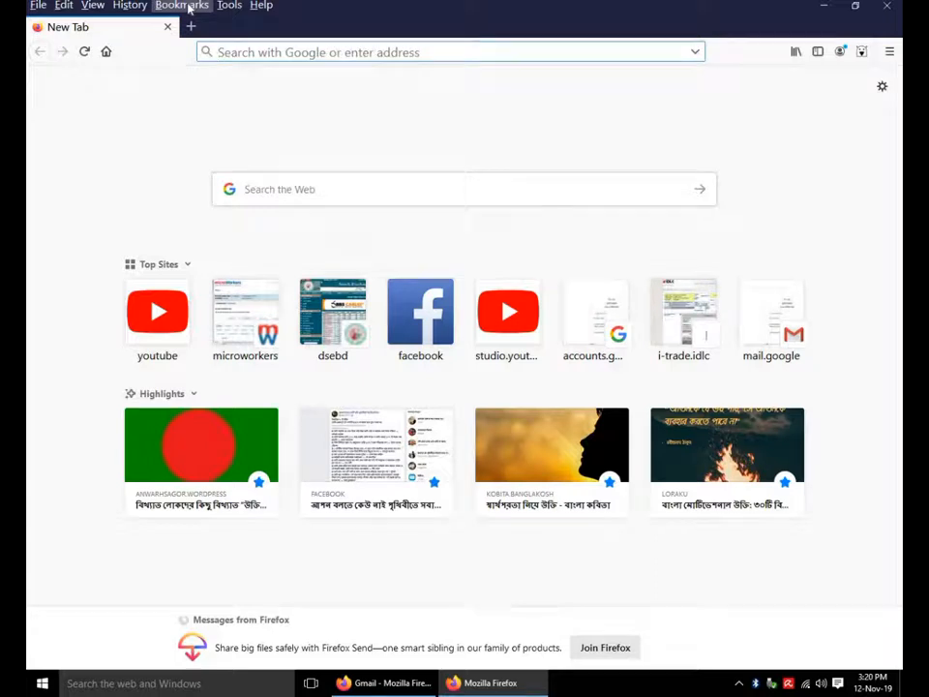
- Open Gmail from the top site tile, pick the account, and submit its password
click(771, 312)
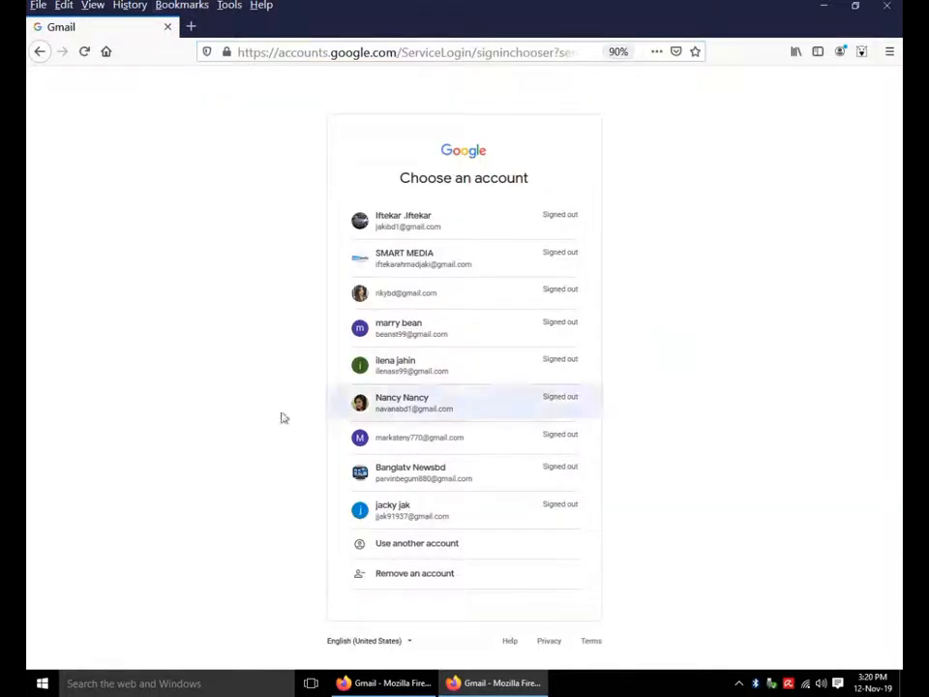
click(402, 402)
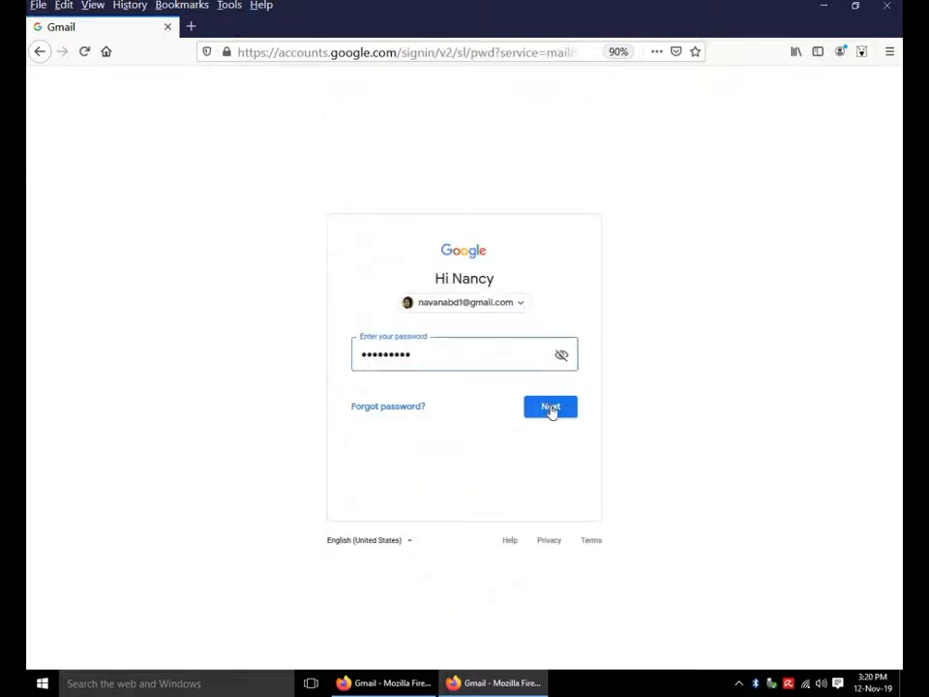
click(549, 406)
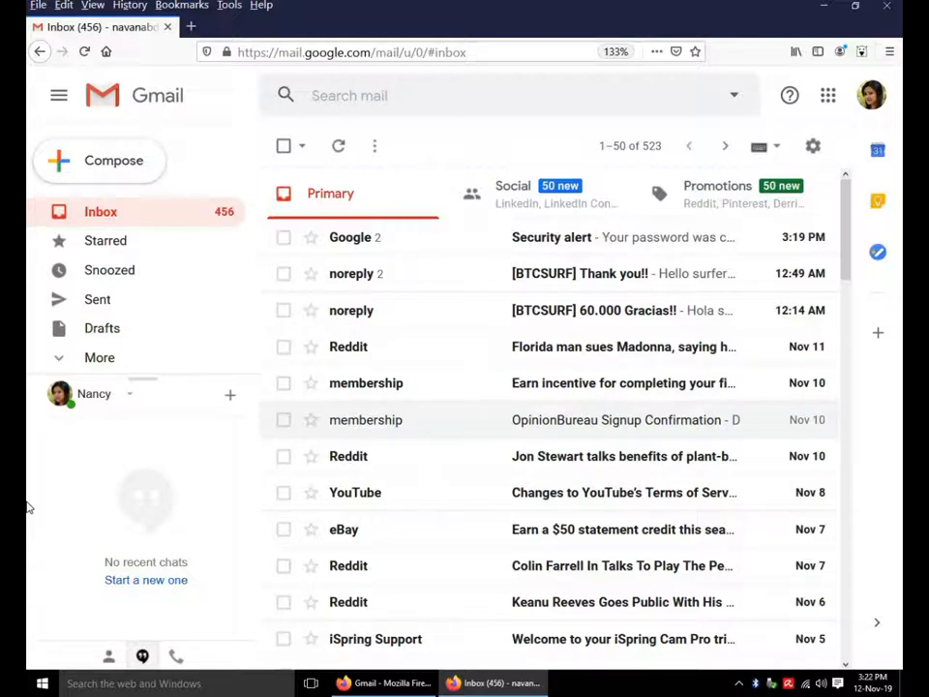
mouse_move(43, 494)
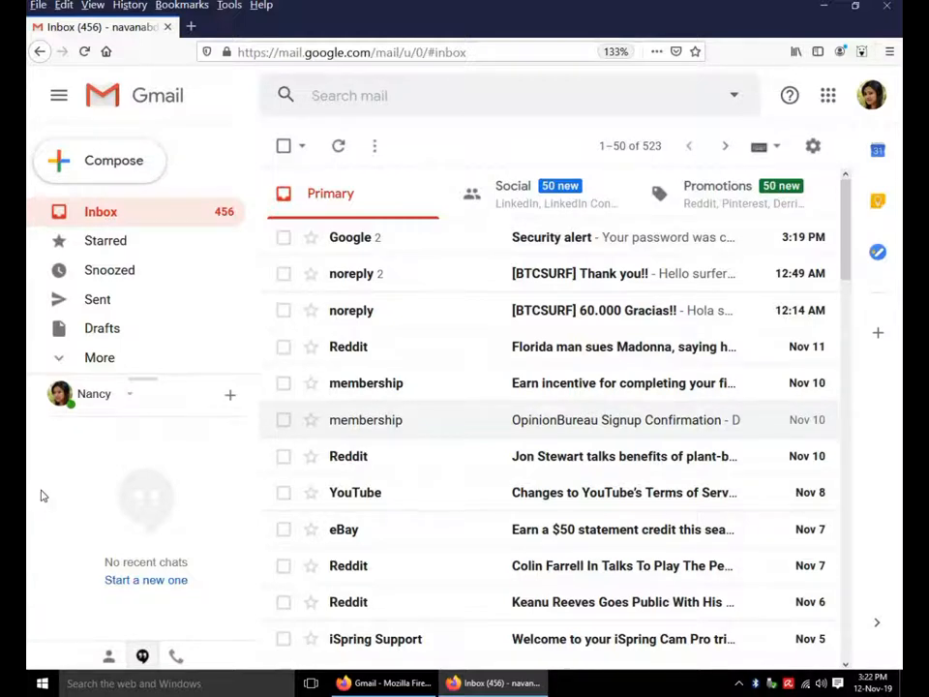
mouse_move(84, 52)
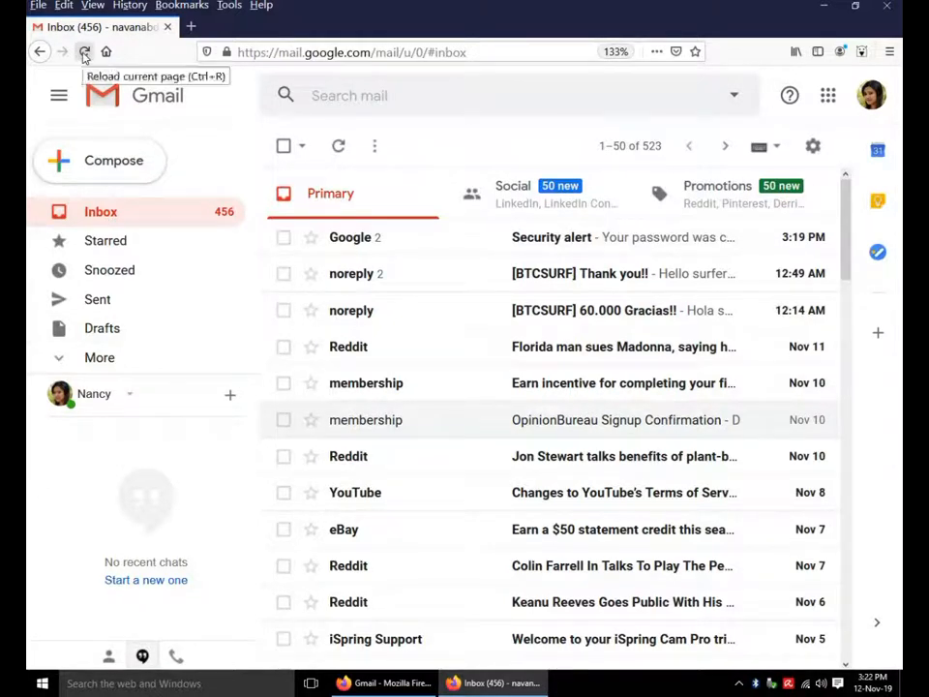
click(84, 52)
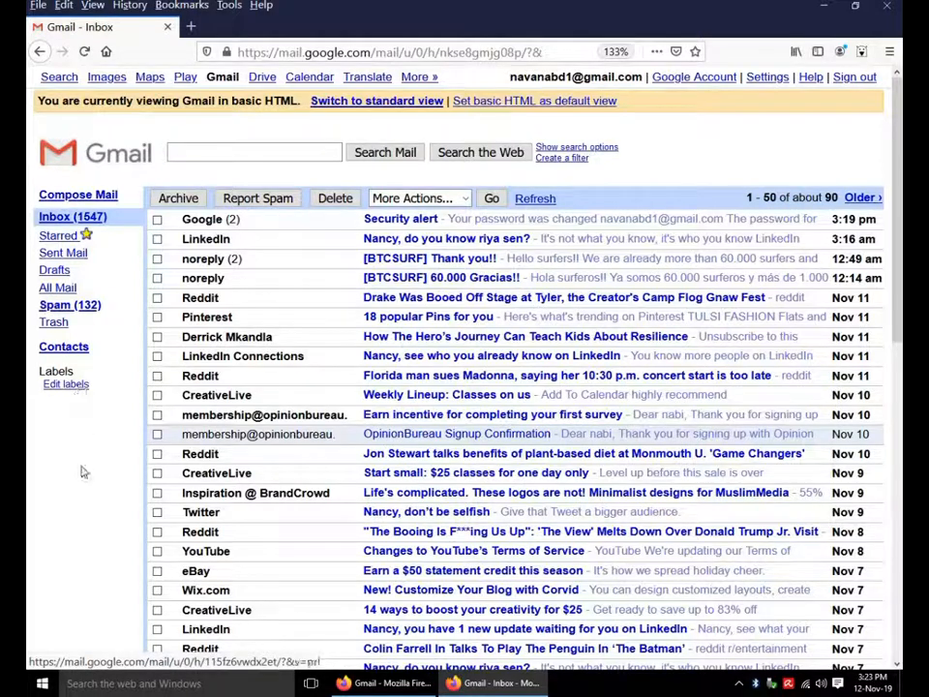
mouse_move(68, 487)
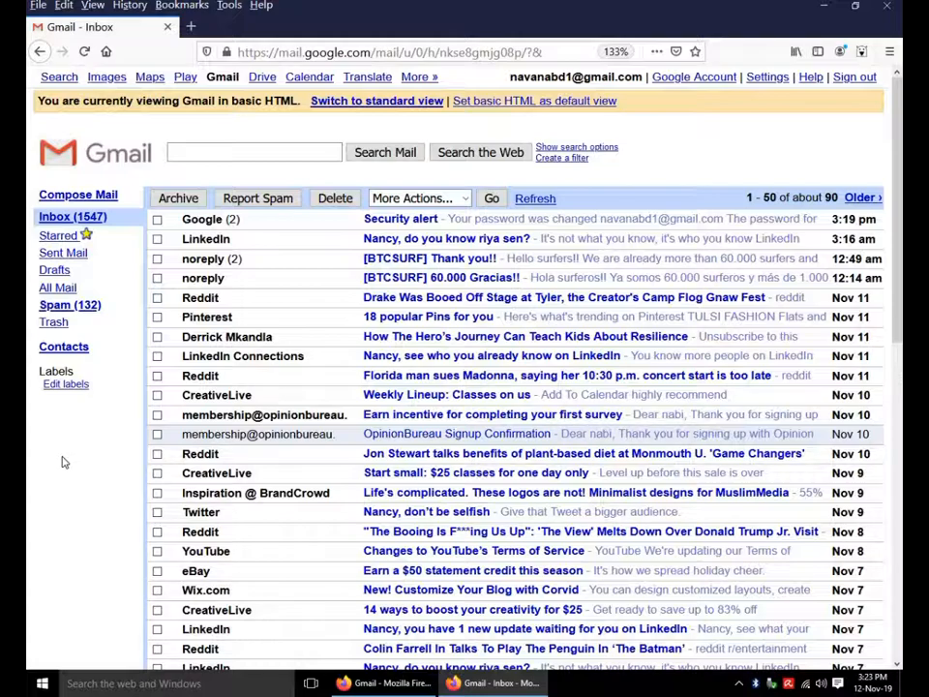
- Scroll to the bottom of the basic HTML inbox to reveal the view switch
scroll(down, 3)
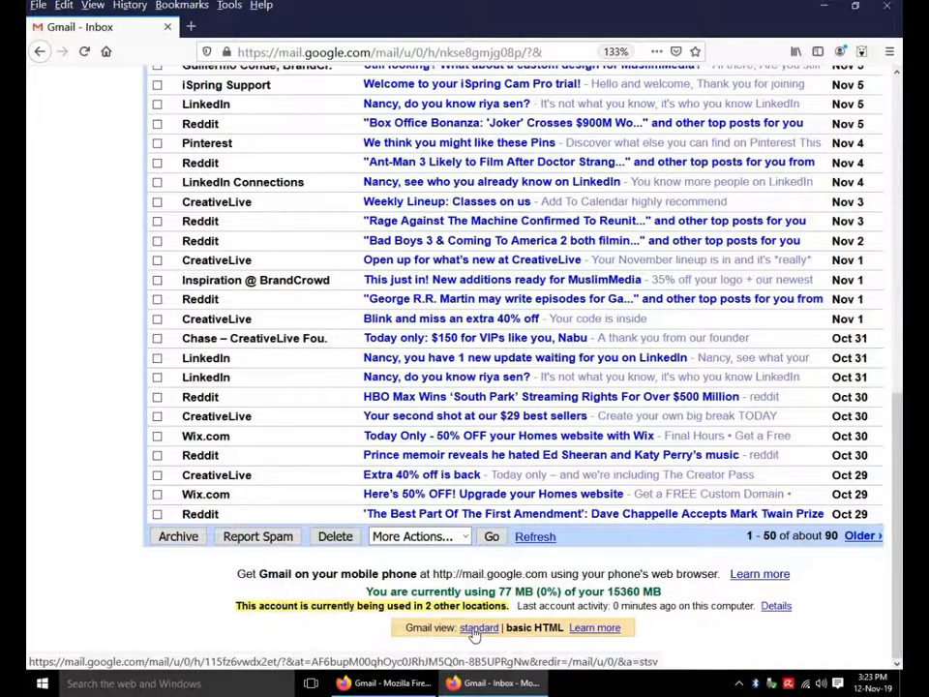
- Choose 'standard' beside Gmail view to return to the tabbed inbox
click(478, 627)
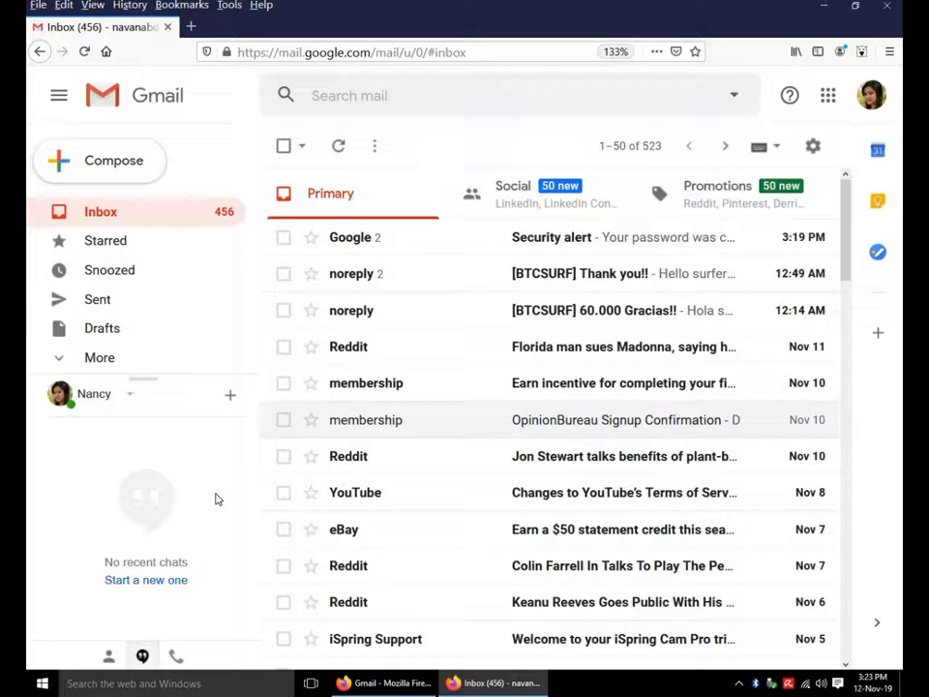
mouse_move(211, 540)
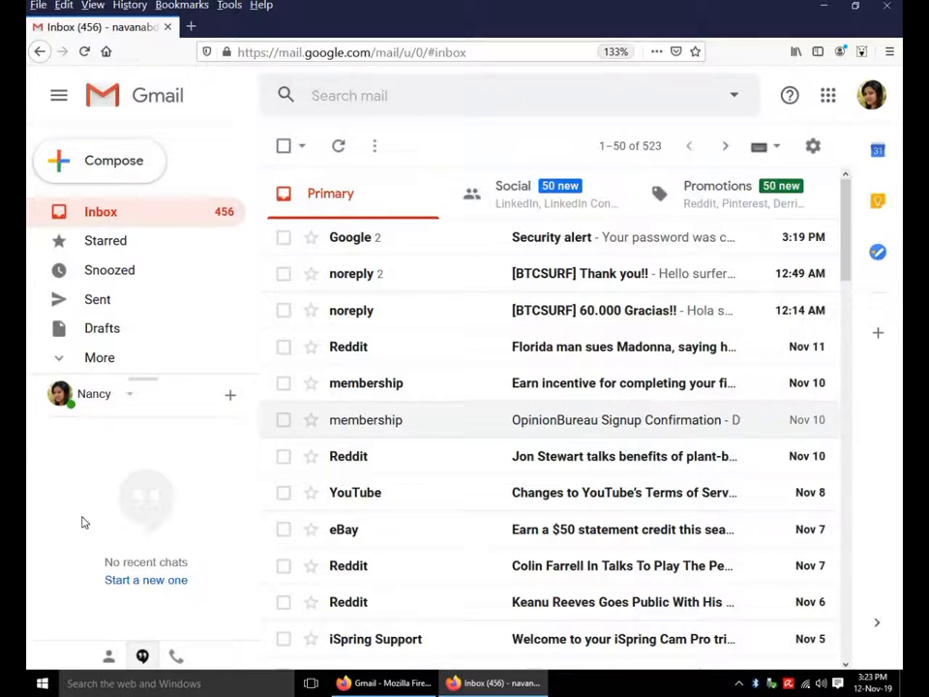
mouse_move(81, 489)
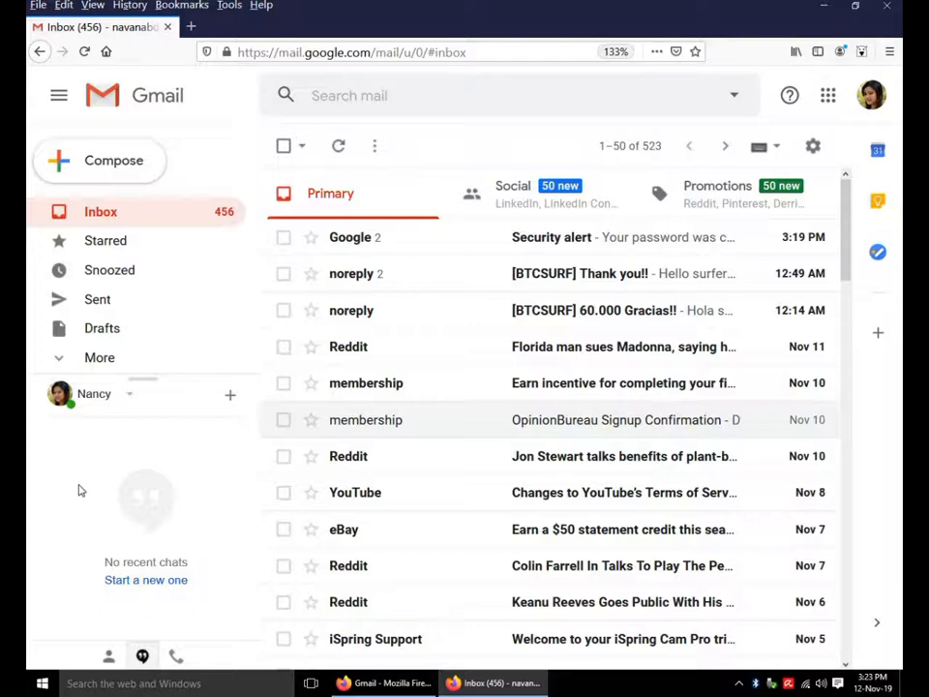